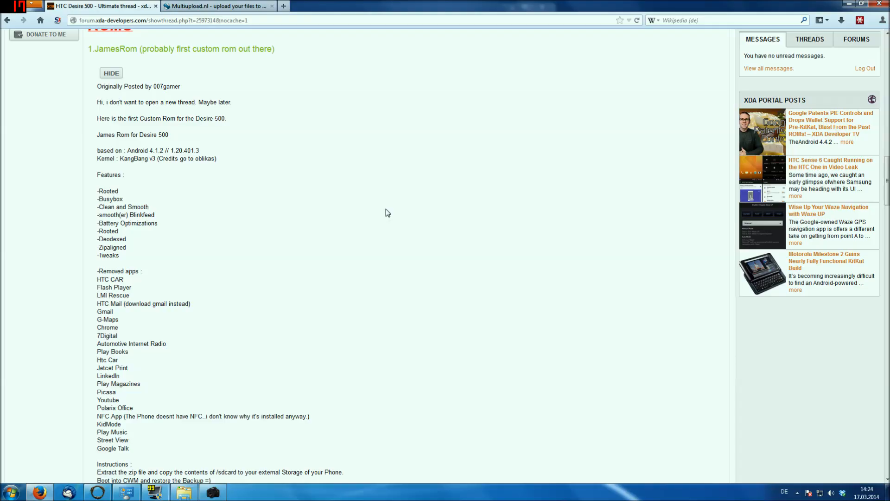
mouse_move(312, 199)
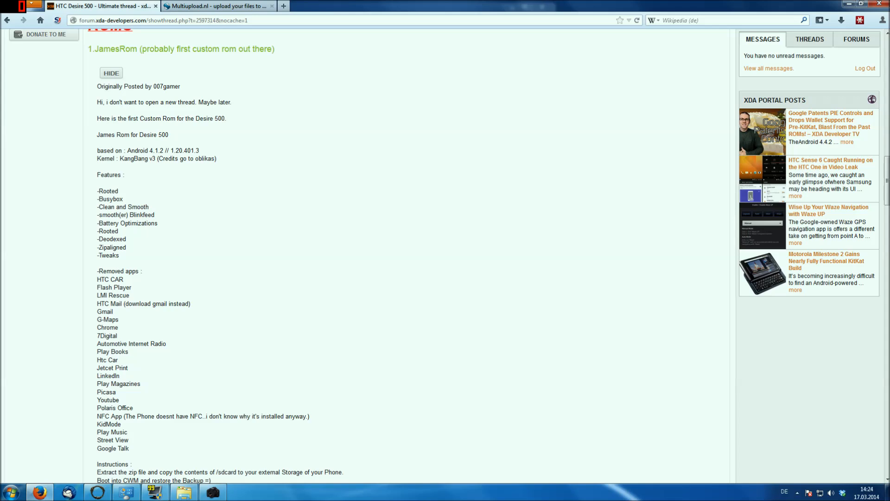
mouse_move(207, 221)
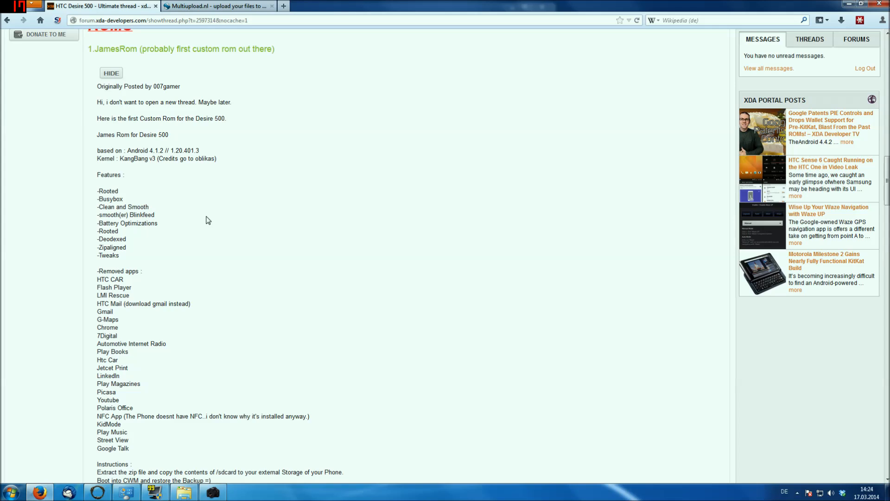
Scroll through the HTC Desire 500 thread down to the ROMS > JamesRom post with its tinyurl.com/JRD500 link
scroll("down", 3)
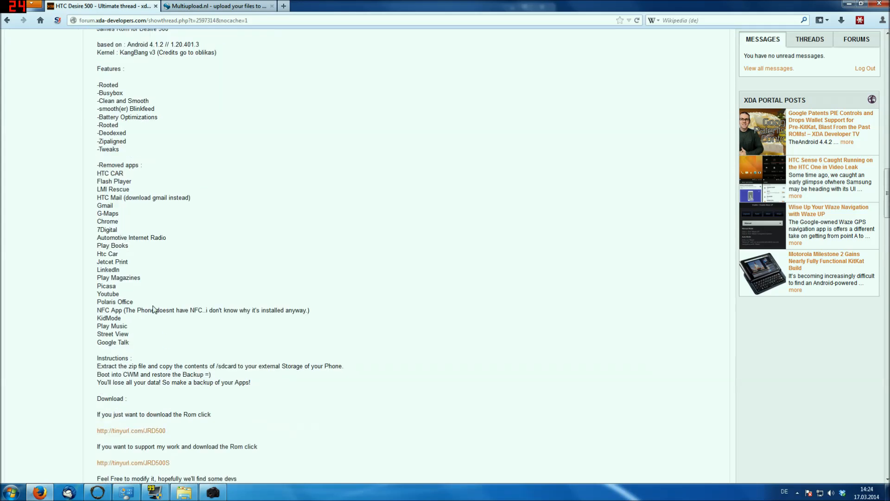
mouse_move(318, 320)
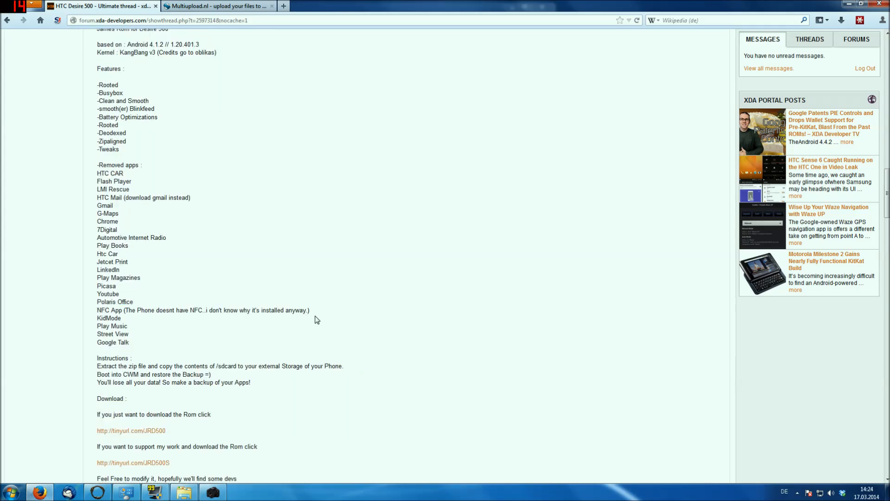
left_click_drag(125, 309, 310, 310)
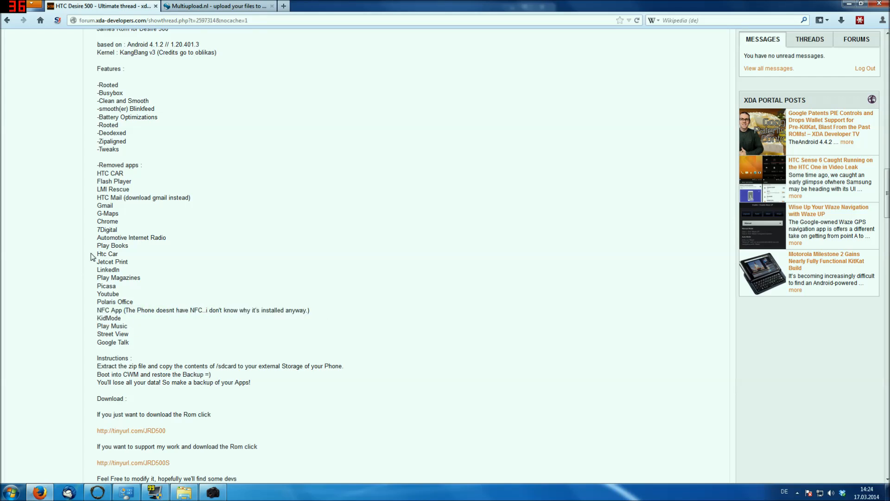
mouse_move(125, 254)
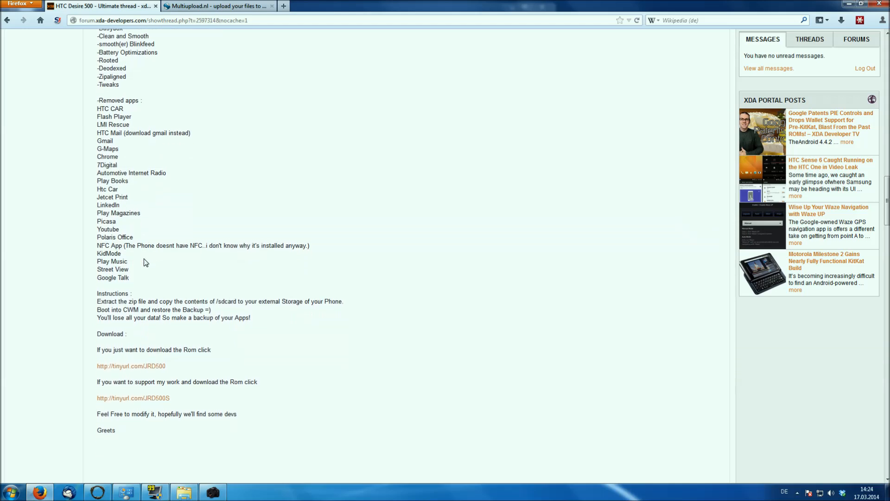
scroll("down", 3)
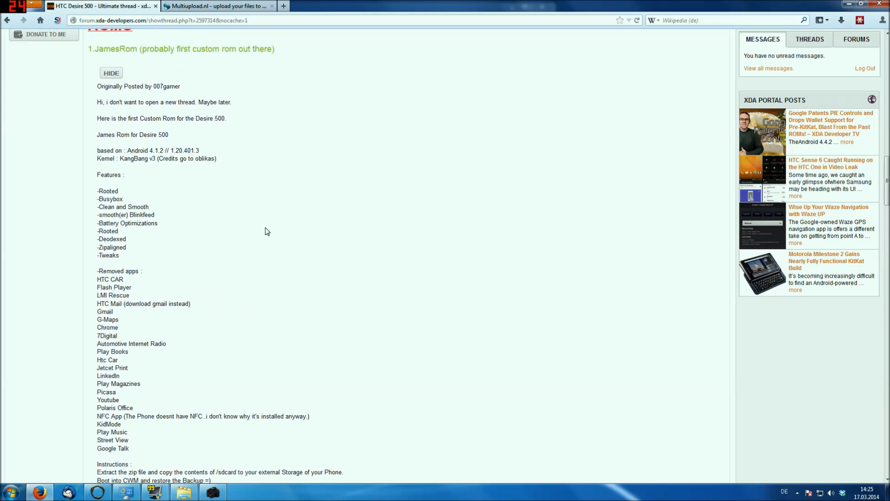
scroll("down", 3)
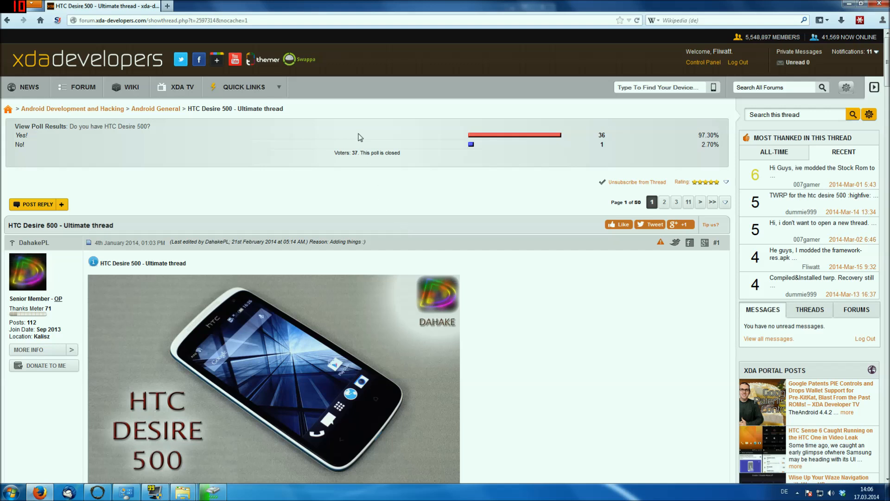
mouse_move(241, 119)
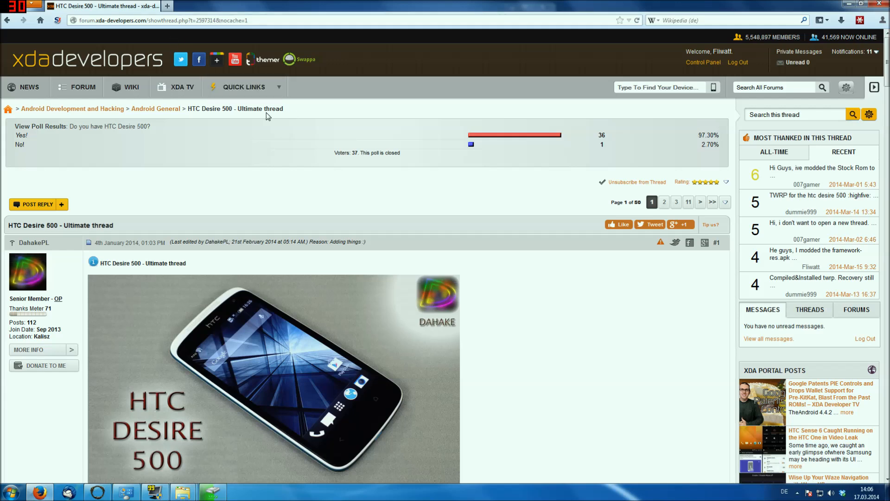
mouse_move(304, 115)
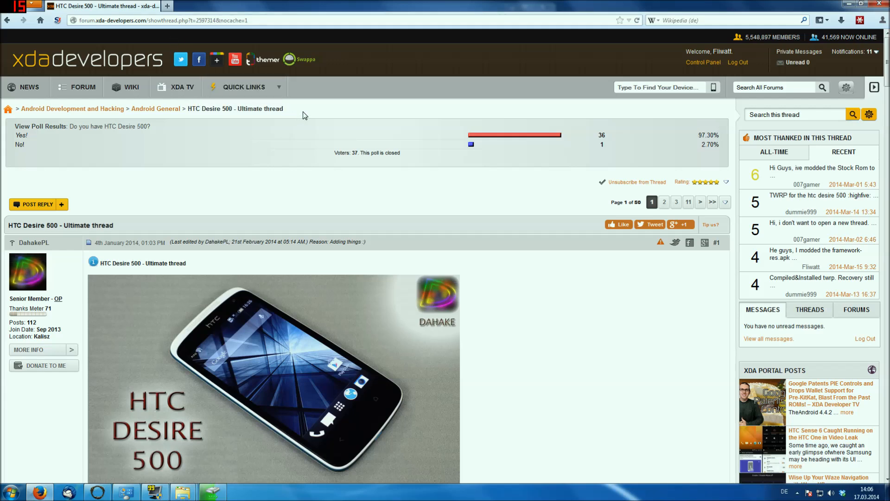
scroll("down", 3)
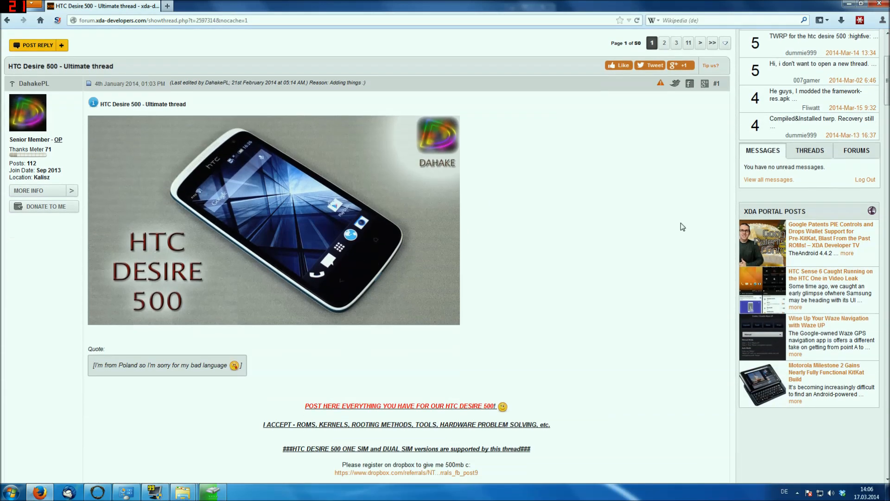
scroll("down", 3)
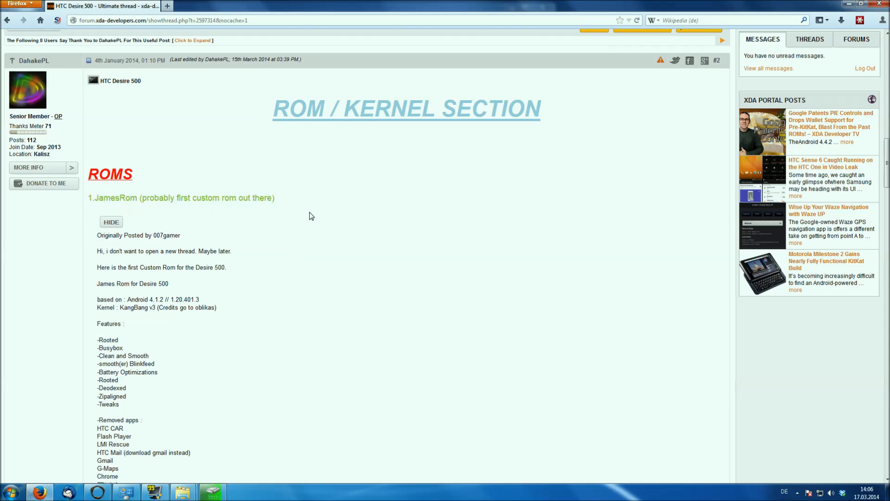
scroll("down", 3)
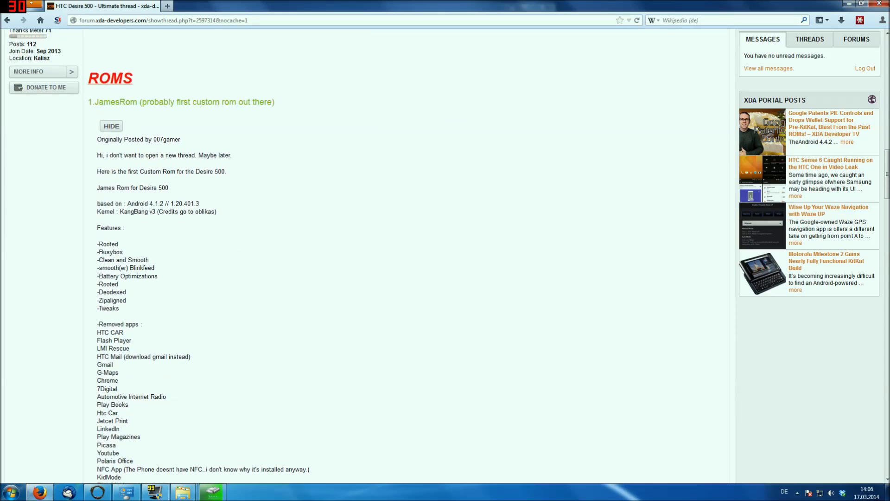
scroll("down", 3)
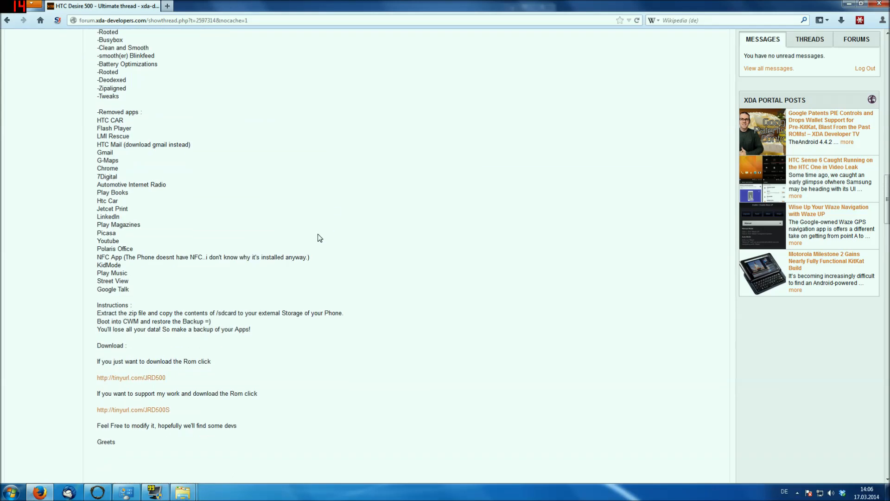
mouse_move(136, 378)
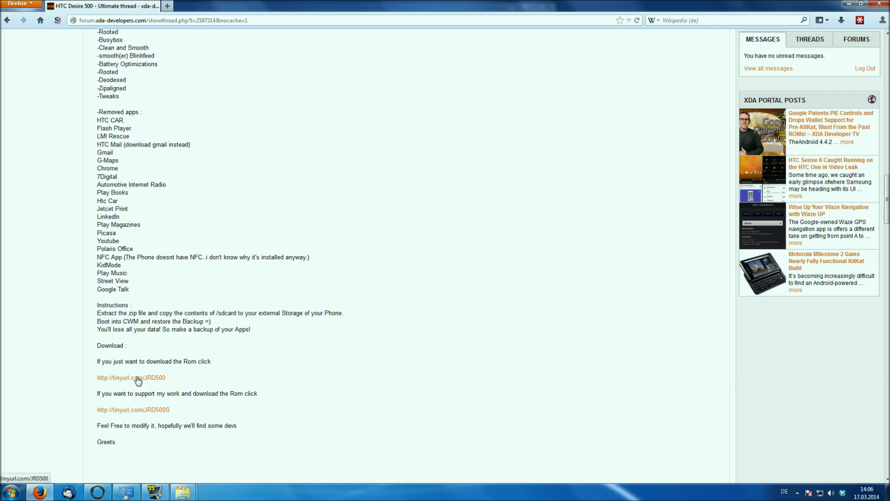
mouse_move(195, 442)
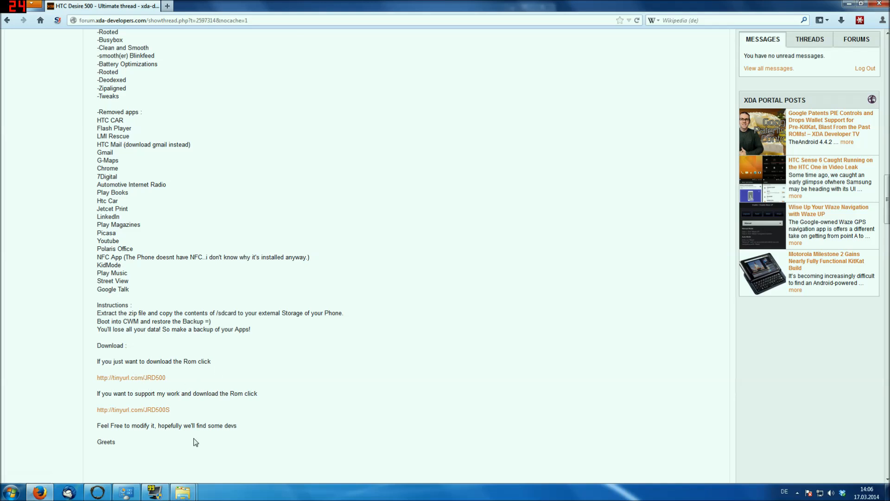
scroll("down", 3)
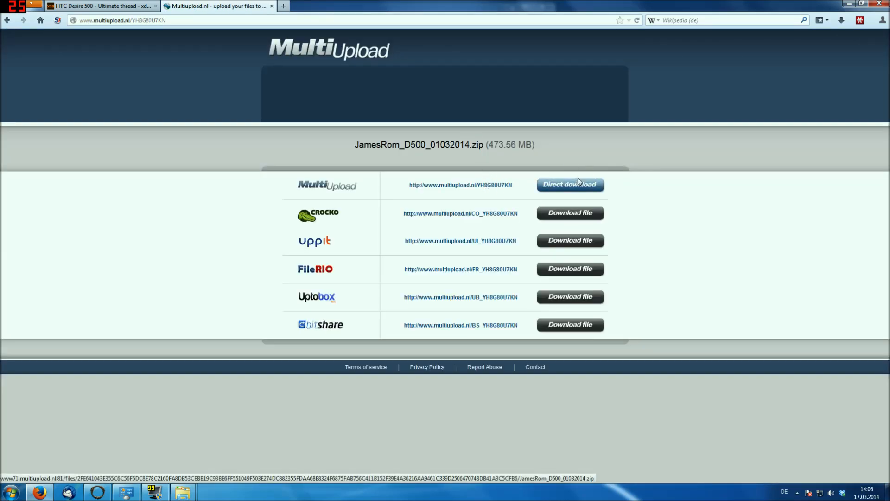
mouse_move(562, 223)
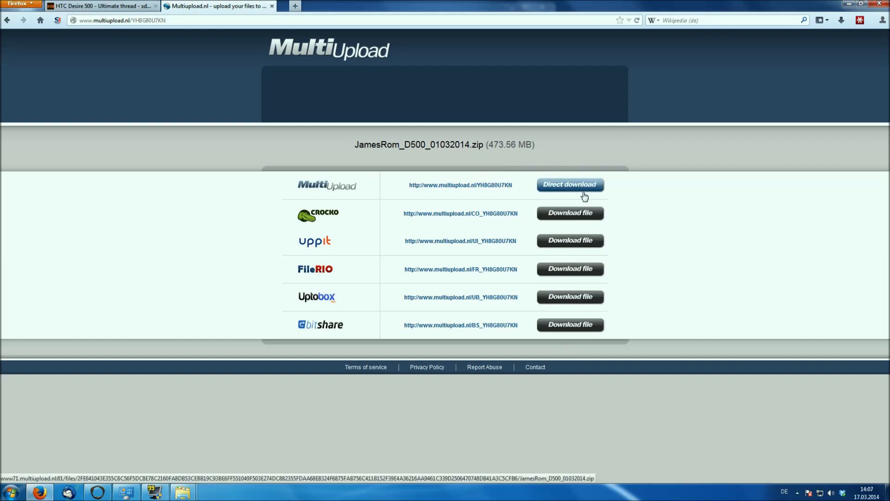
Start the direct download of JamesRom_D500_01032014.zip and save it to disk (Datei speichern)
left_click(569, 184)
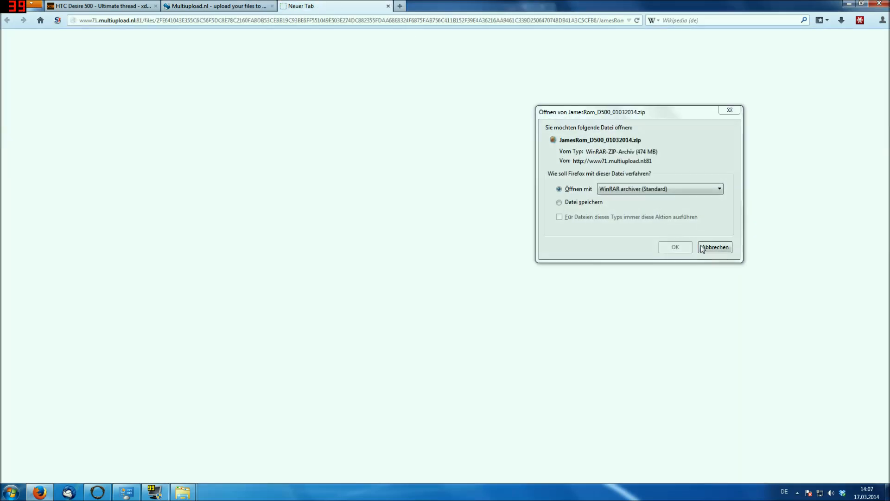
left_click(559, 202)
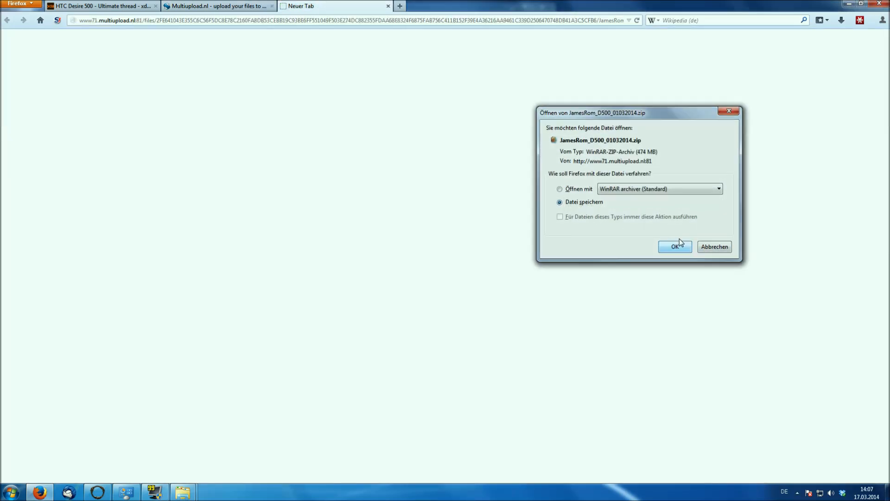
left_click(675, 247)
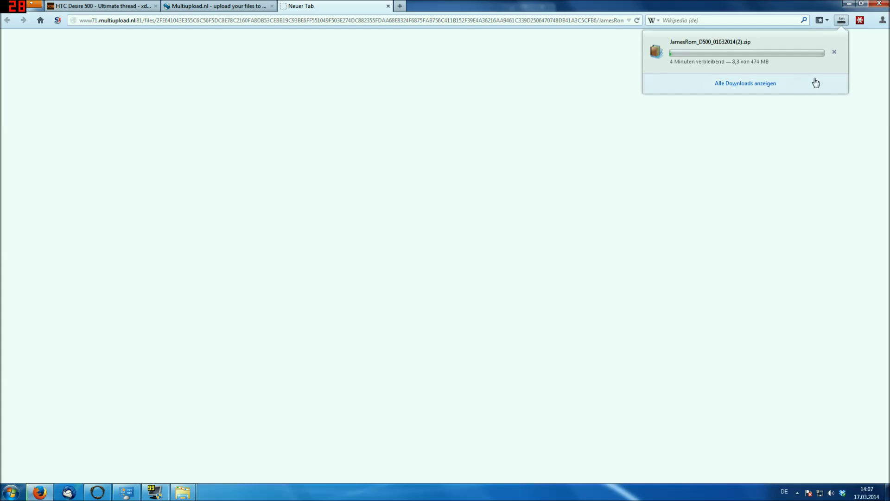
mouse_move(835, 52)
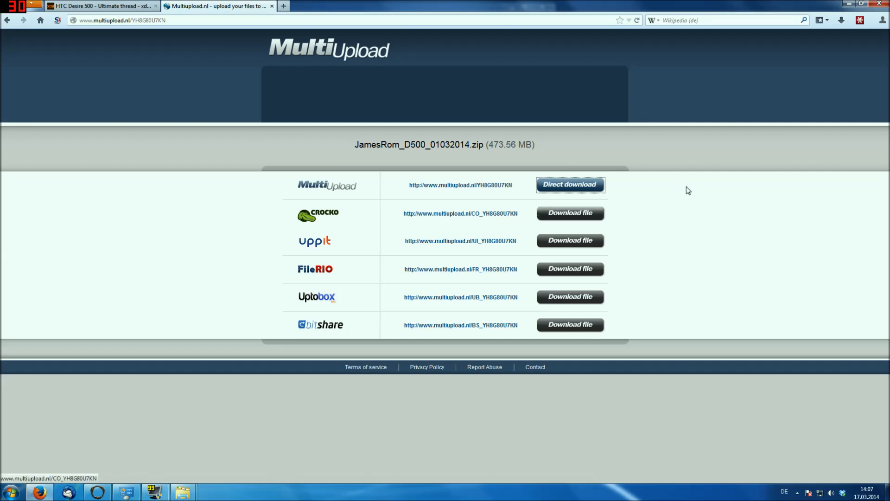
mouse_move(585, 224)
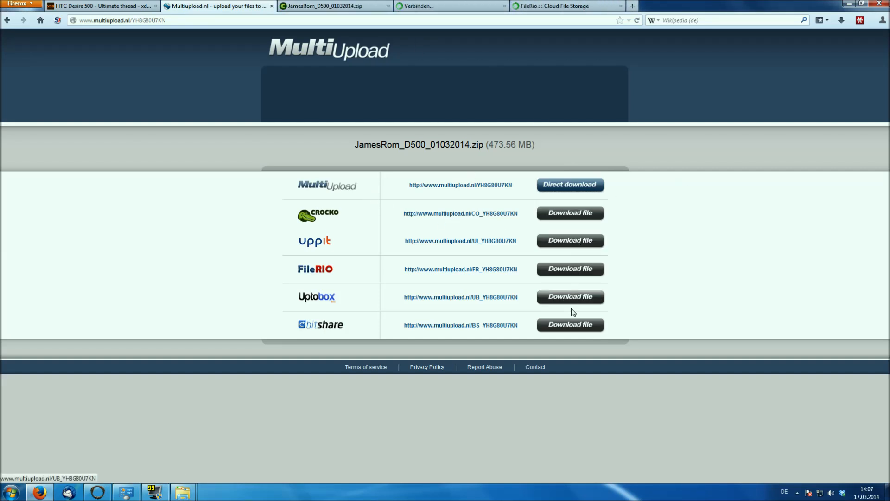
Try the Uptobox mirror, then close the uppit and FileRio mirror pages
left_click(568, 213)
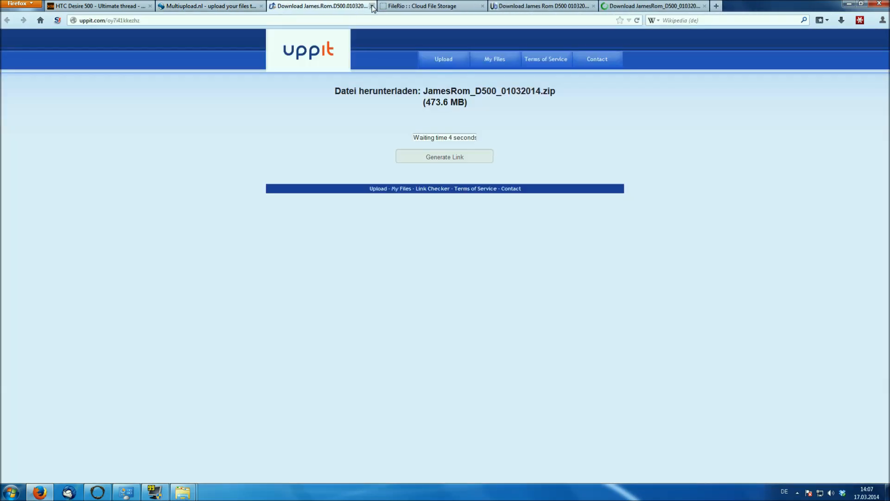
left_click(433, 7)
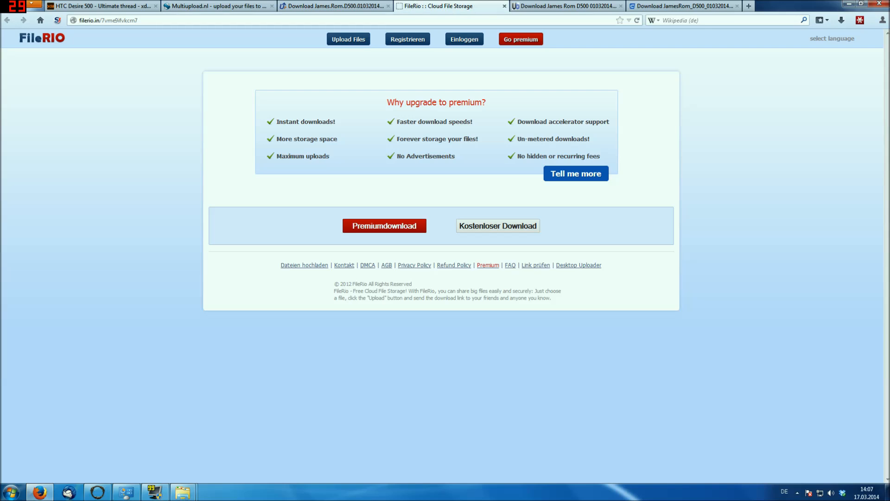
left_click(448, 6)
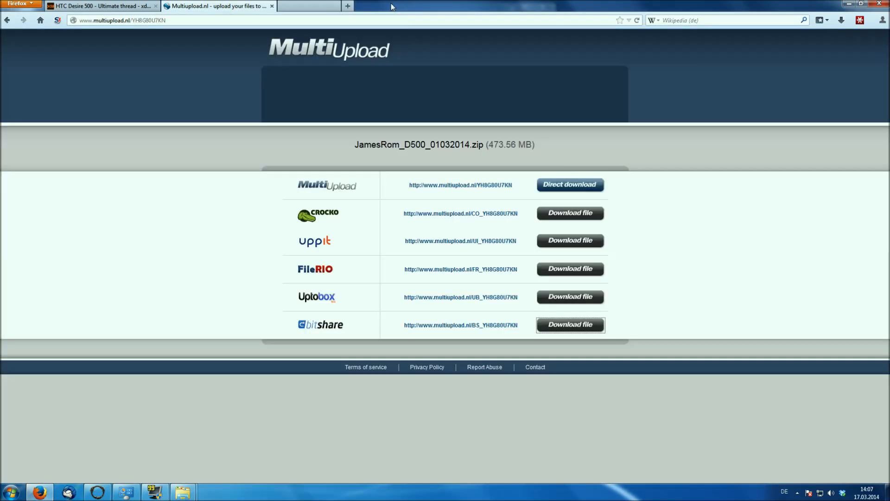
Return to the HTC Desire 500 forum thread and scroll to the ROOT/RECOVERY section
left_click(102, 6)
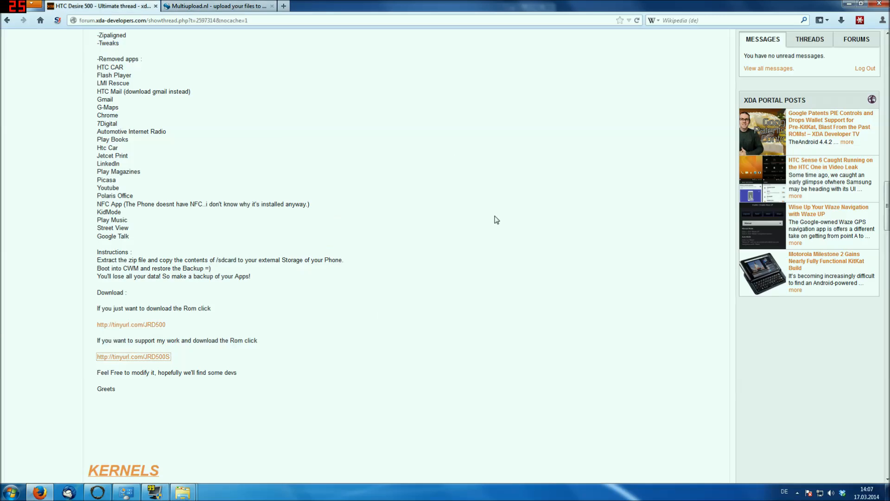
scroll("down", 3)
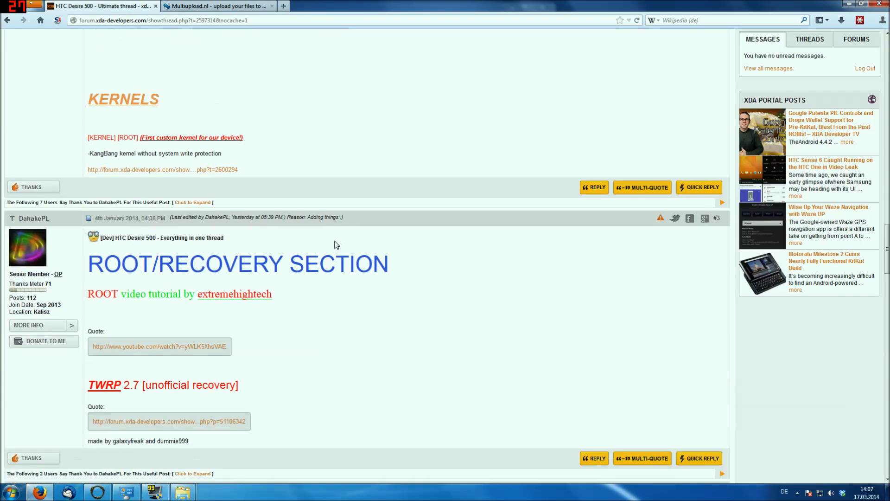
scroll("down", 3)
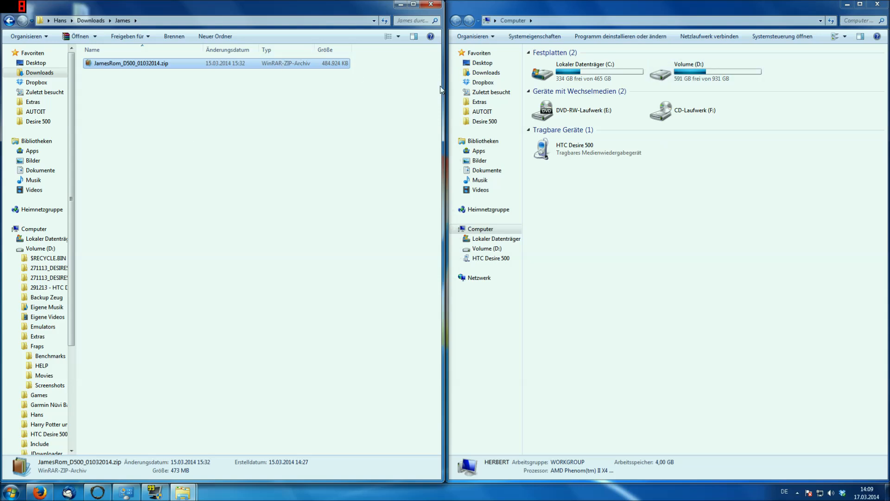
Open the HTC Desire 500's SD card and extract JamesRom_D500_01032014.zip into its own Downloads folder
left_click(588, 149)
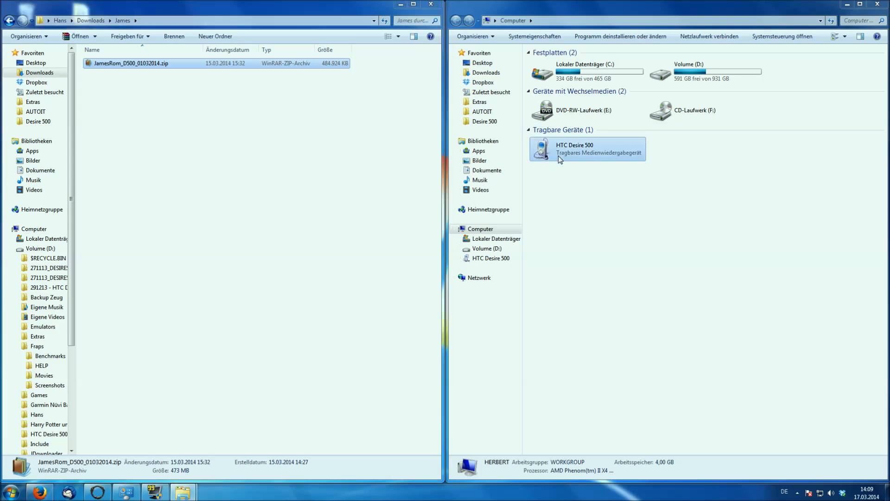
double_click(574, 148)
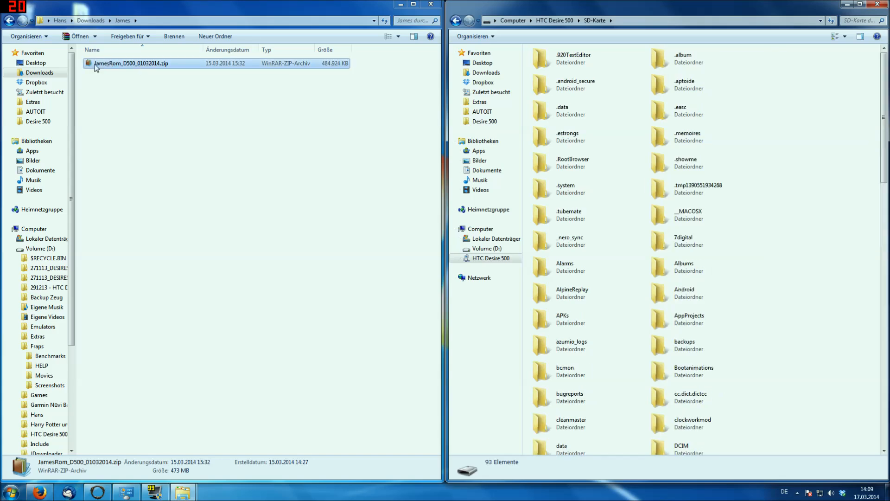
double_click(130, 63)
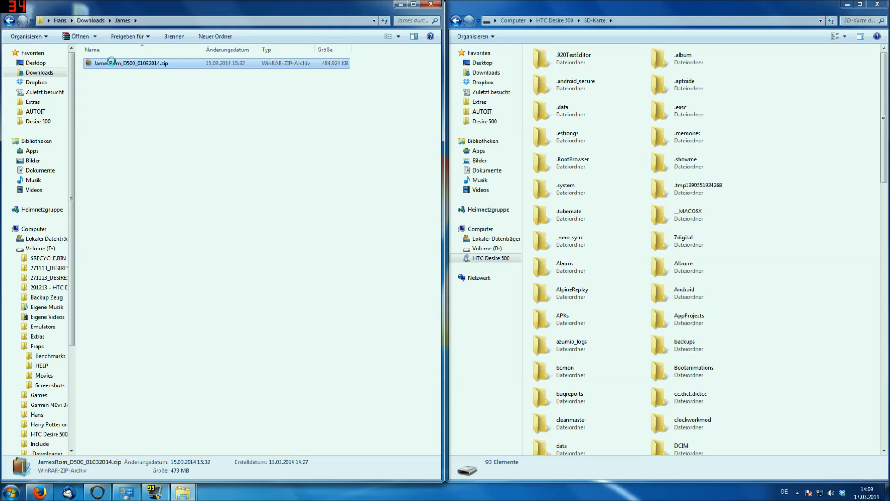
double_click(136, 63)
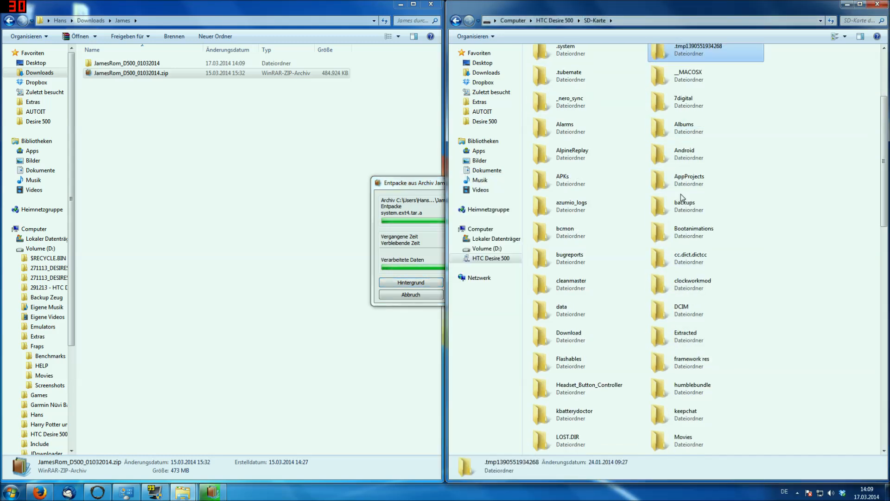
double_click(693, 280)
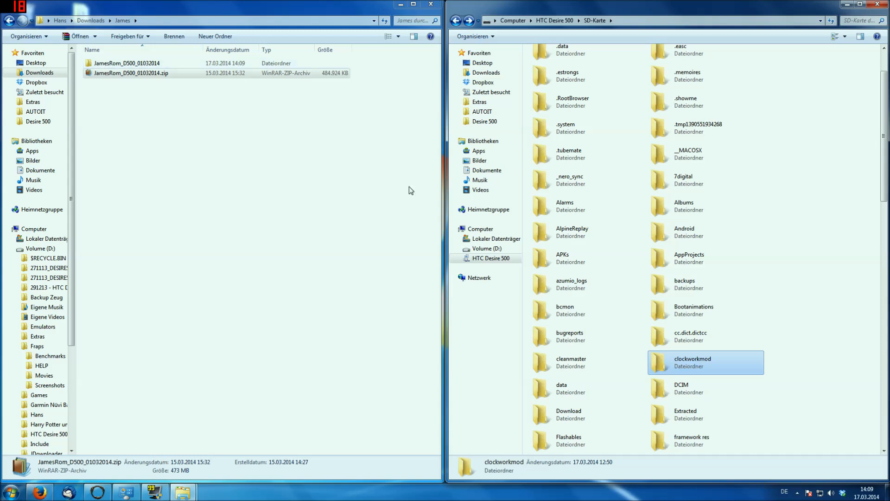
Open clockworkmod/backup on the phone and JamesRom_D500_01032014/sdcard/clockworkmod/backup on the left
double_click(692, 359)
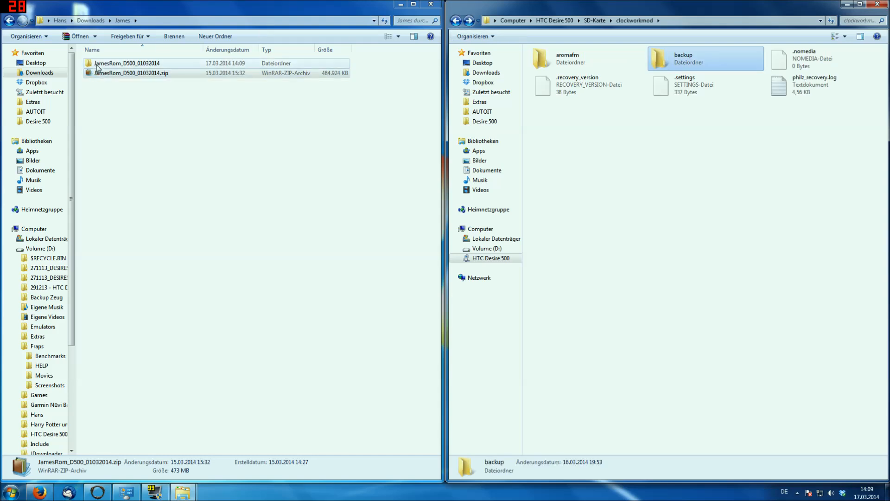
double_click(128, 63)
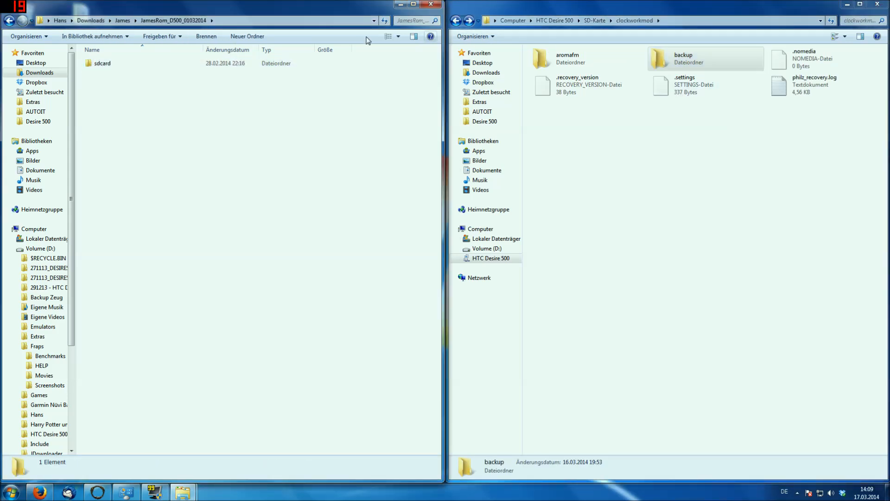
double_click(103, 63)
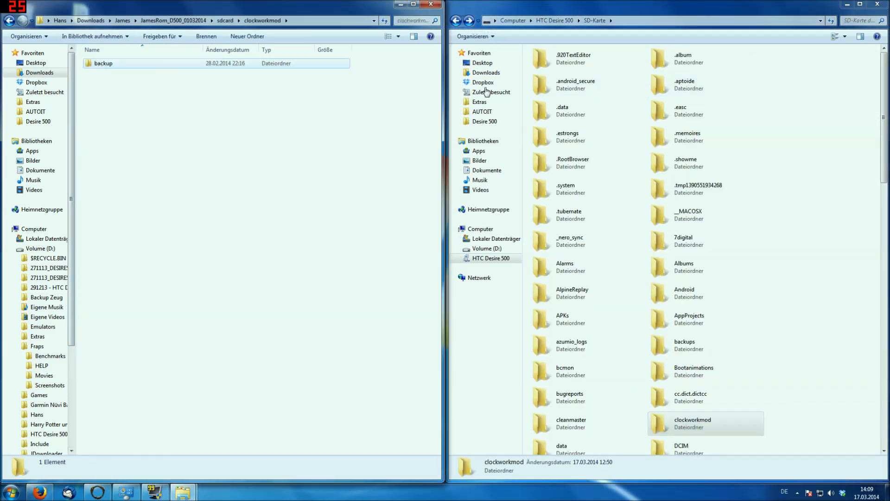
double_click(691, 422)
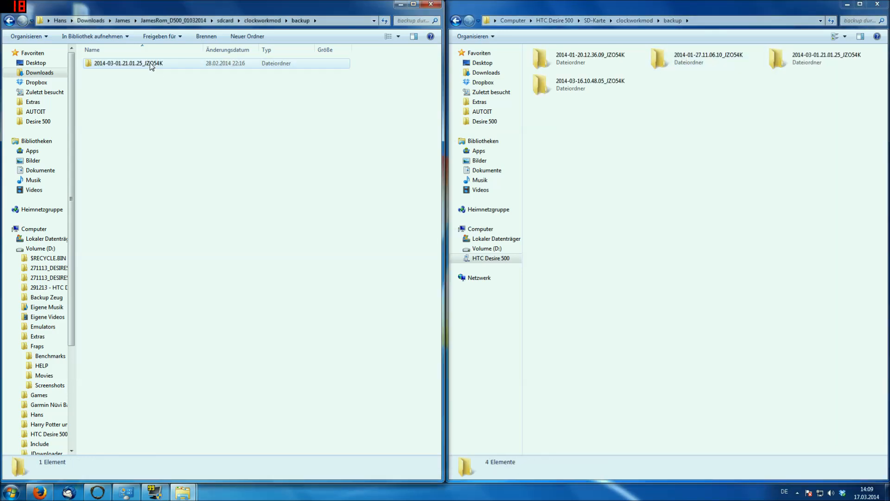
Permanently delete the old 2014-03-01.21.01.25_JZO54K backup from the phone's backup folder
left_click(823, 58)
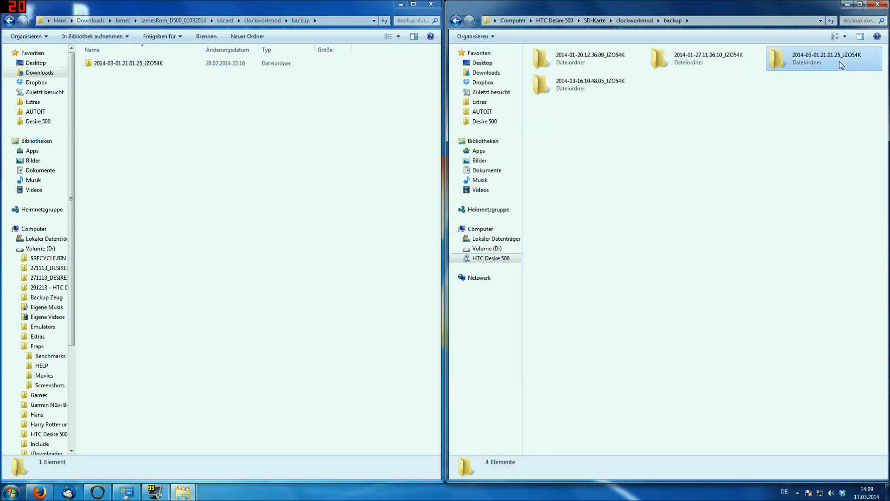
key("Delete")
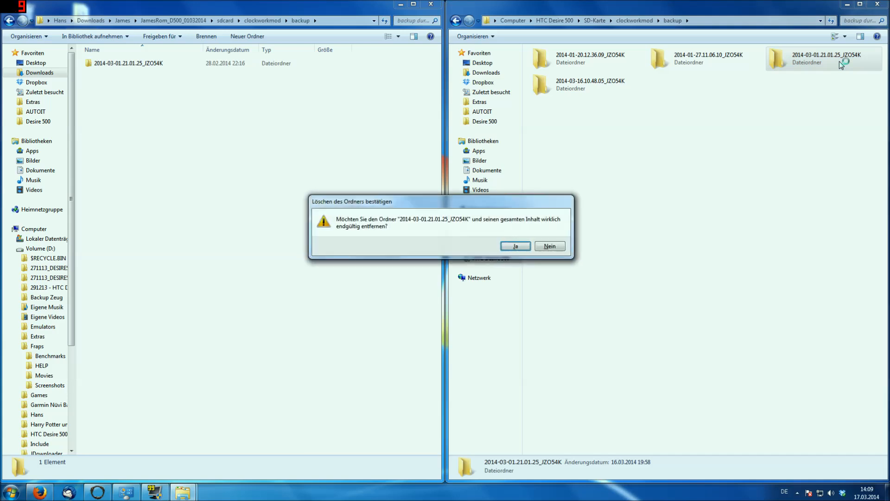
left_click(513, 246)
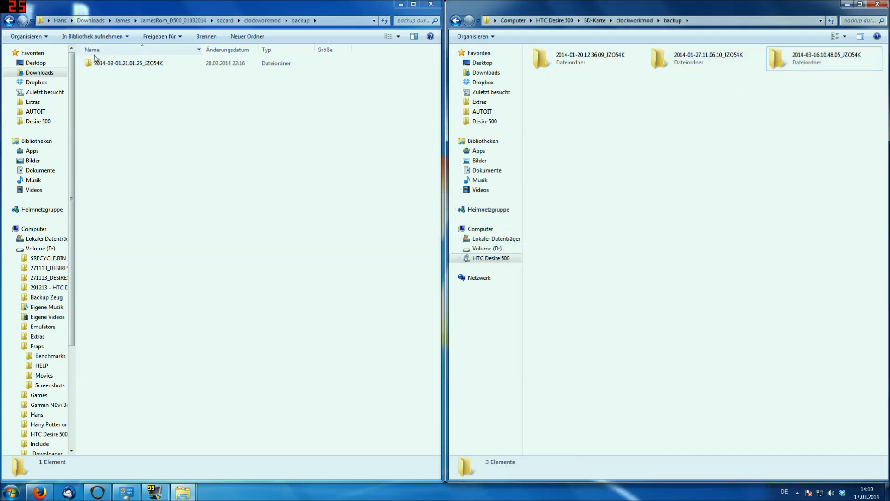
Select the extracted 2014-03-01 backup folder for copying to the phone
left_click(127, 63)
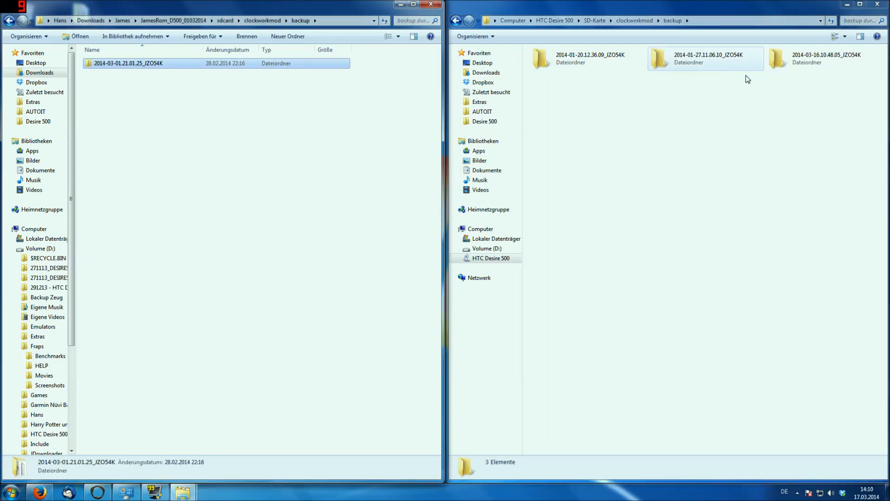
left_click(823, 58)
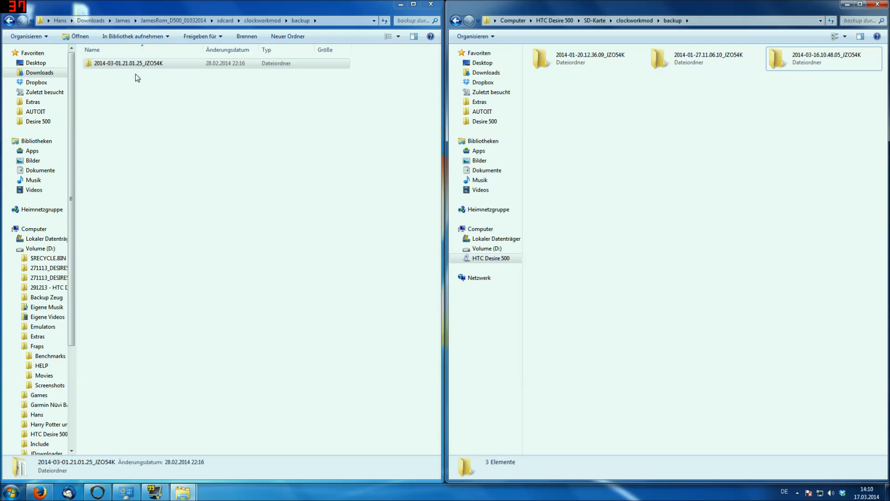
left_click(130, 63)
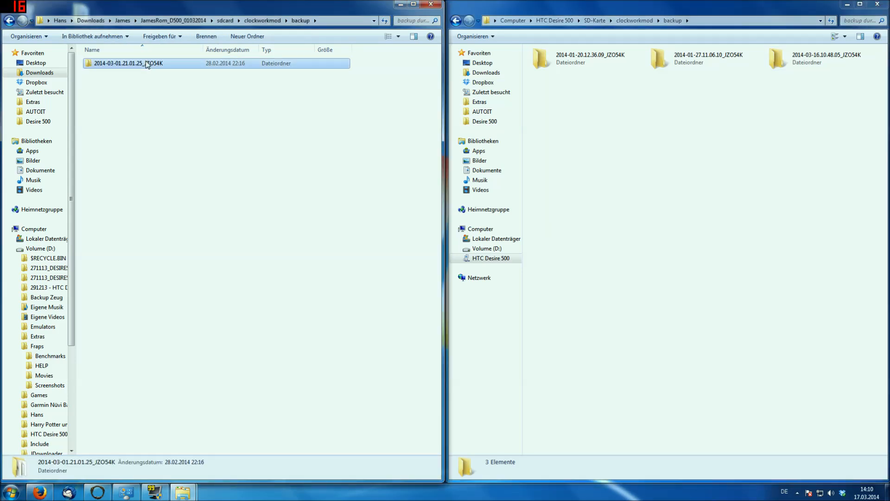
left_click(128, 63)
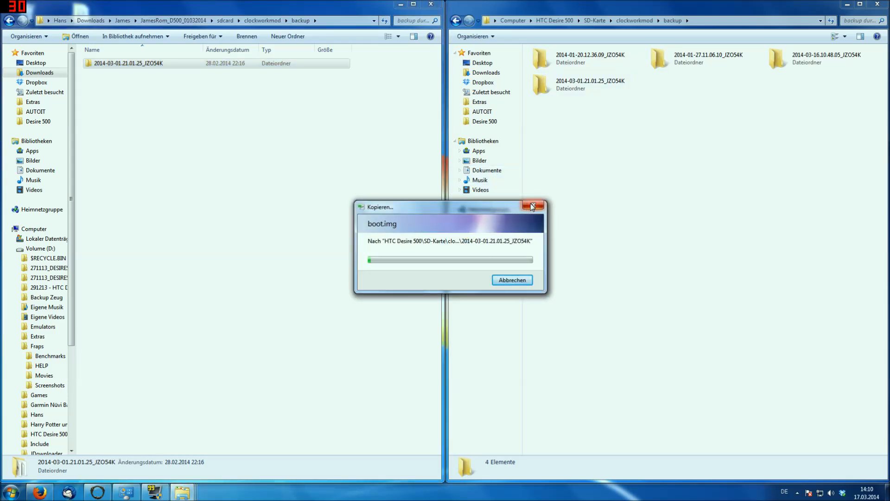
mouse_move(368, 163)
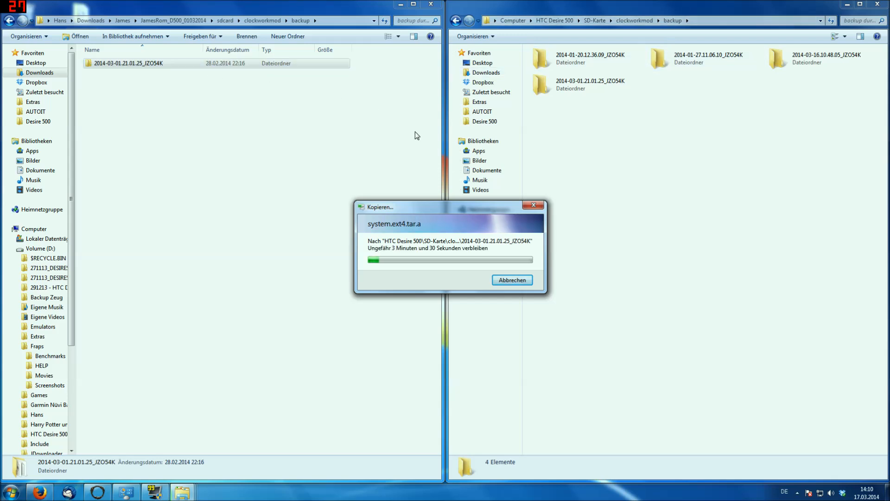
mouse_move(673, 203)
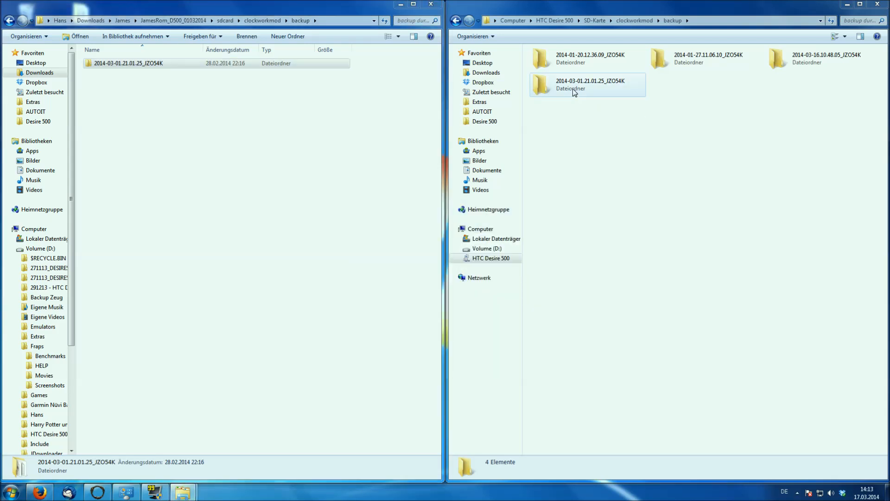
Check the copied backup holds its boot, recovery, md5 and system files, then close the Downloads window
double_click(588, 85)
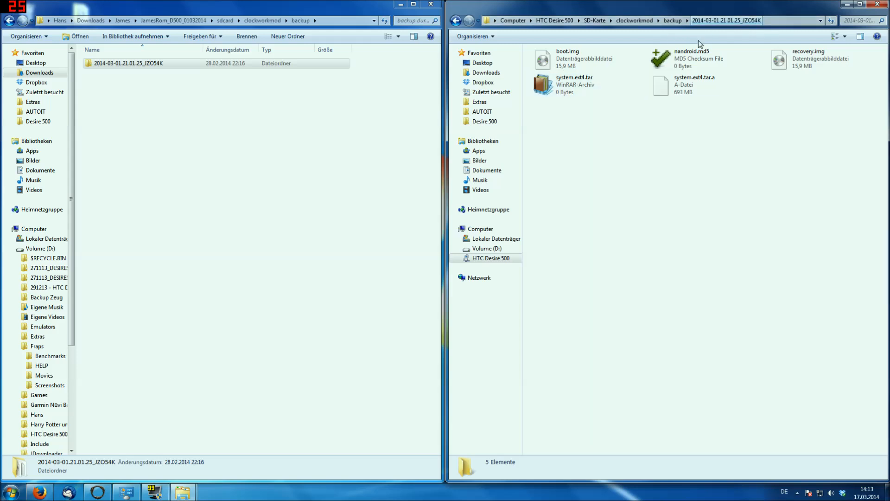
left_click(588, 58)
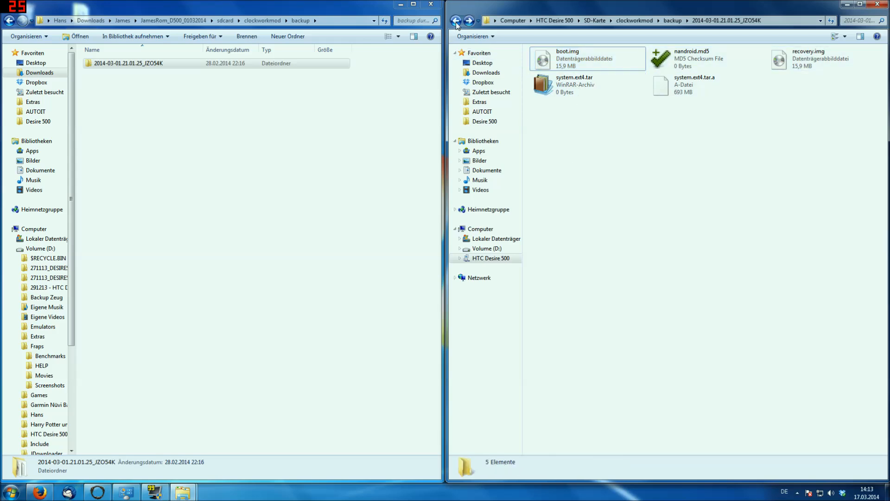
left_click(457, 20)
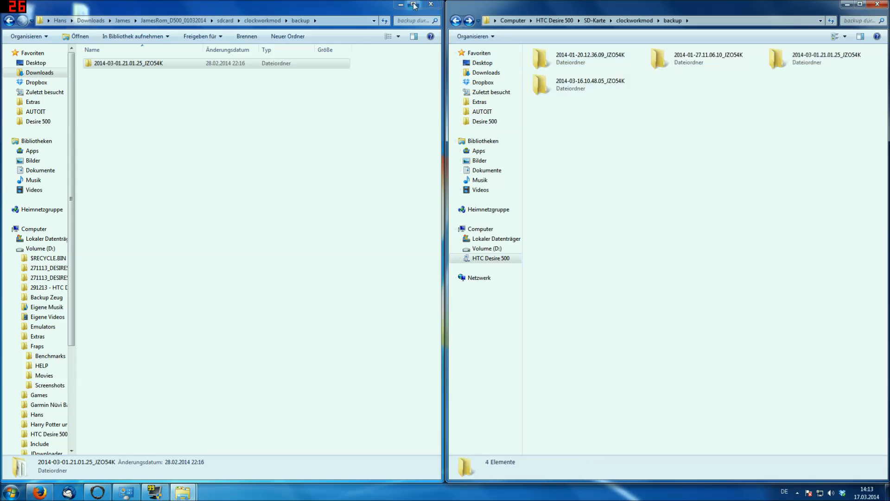
left_click(430, 4)
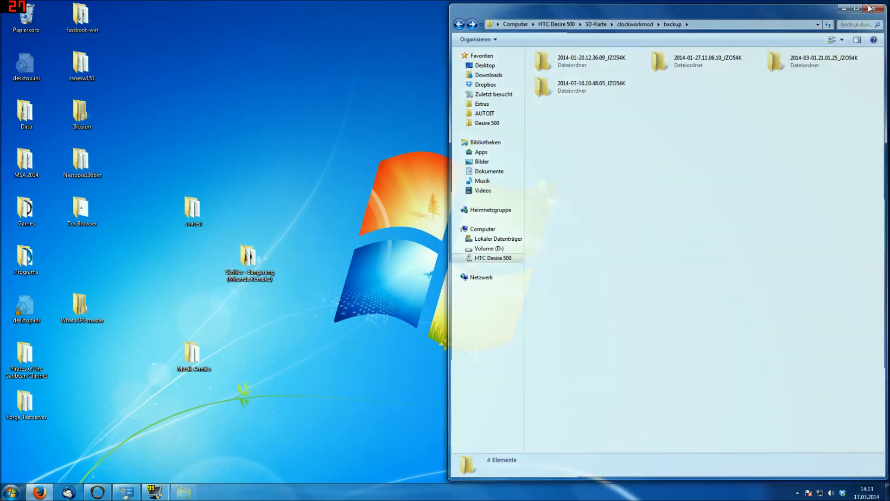
Close the phone's backup window and bring up a fresh Computer window listing the HTC Desire 500
left_click(874, 9)
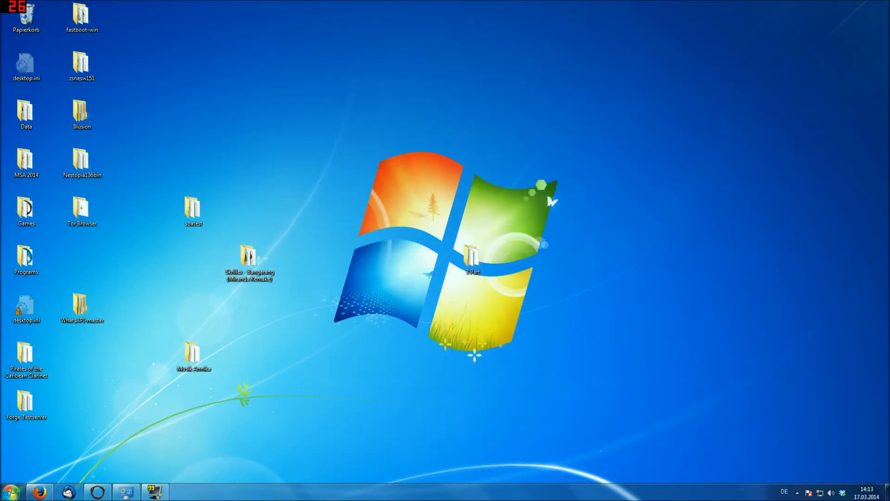
left_click(184, 491)
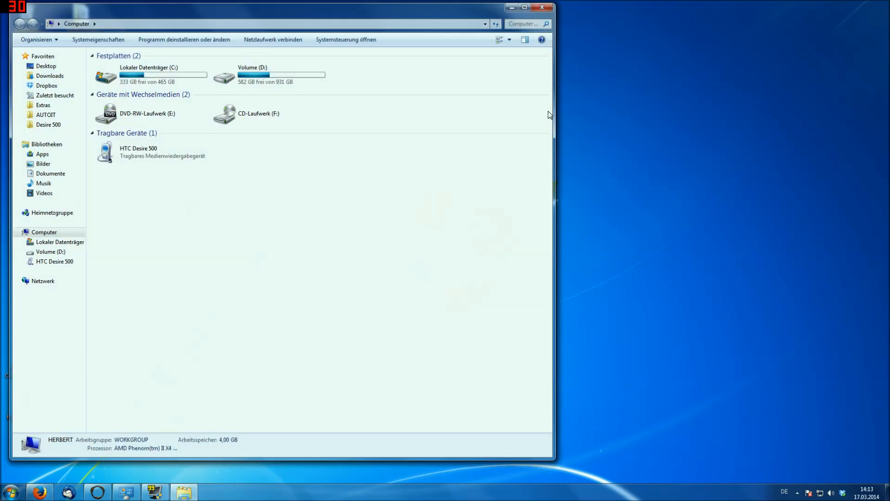
mouse_move(389, 127)
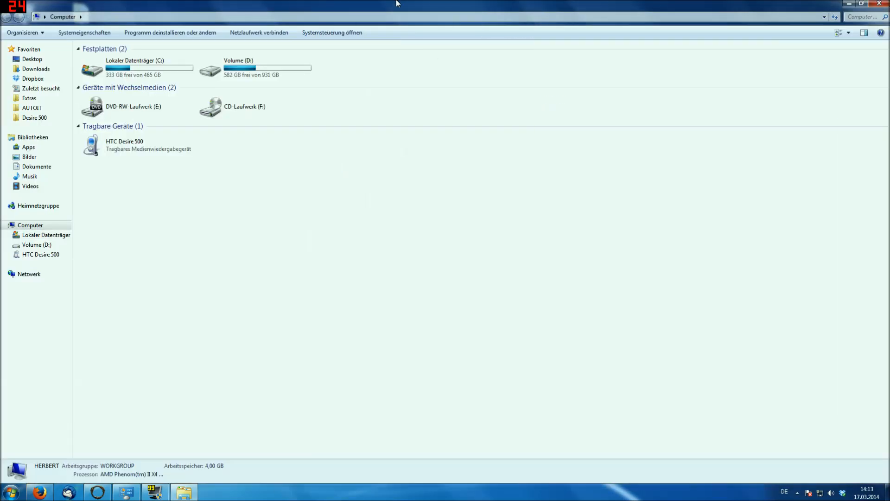
mouse_move(581, 21)
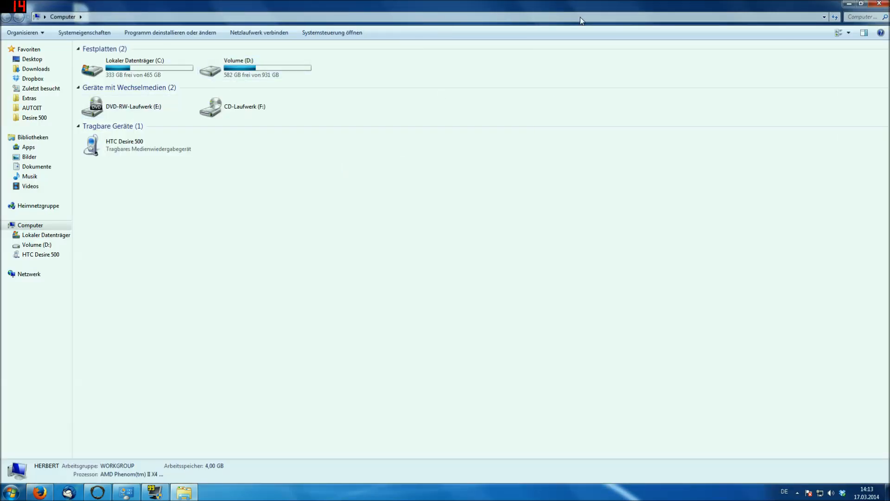
left_click(863, 6)
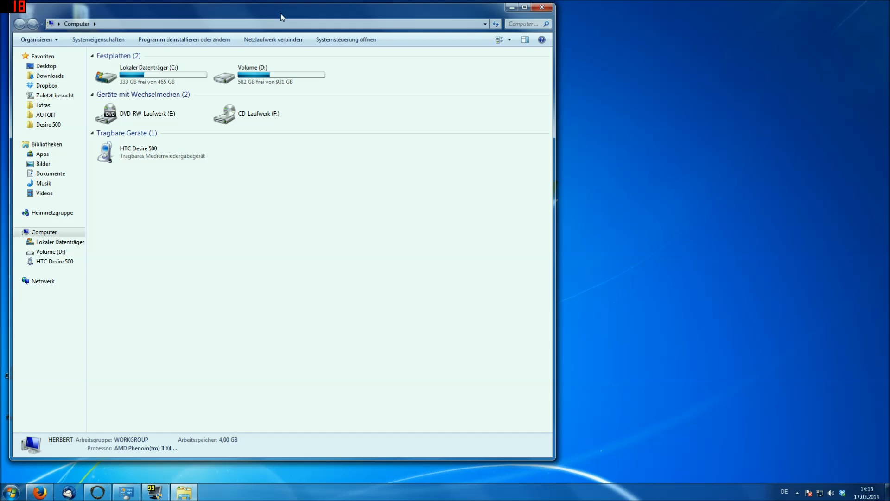
mouse_move(295, 22)
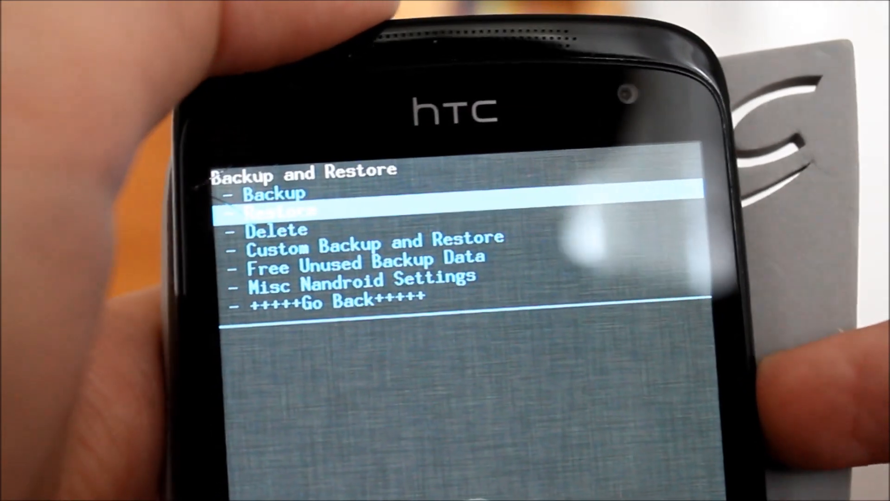
Choose Restore to list the backup images in /sdcard/clockworkmod/backup/
left_click(276, 210)
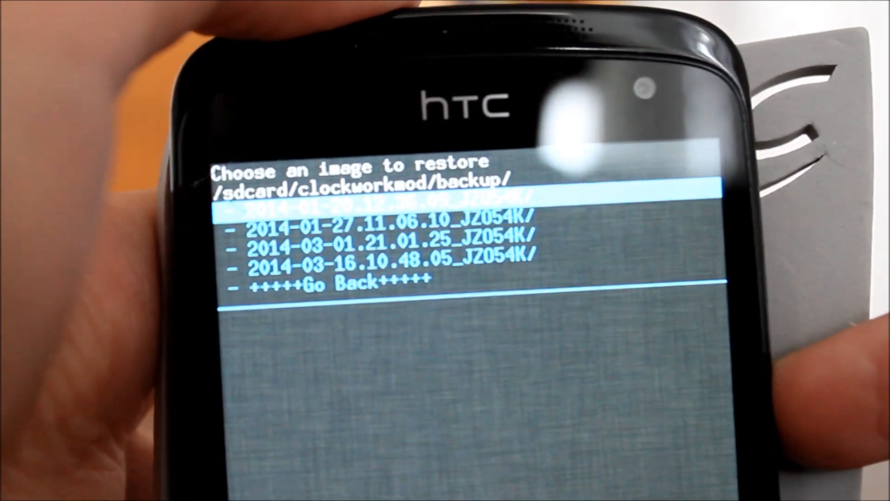